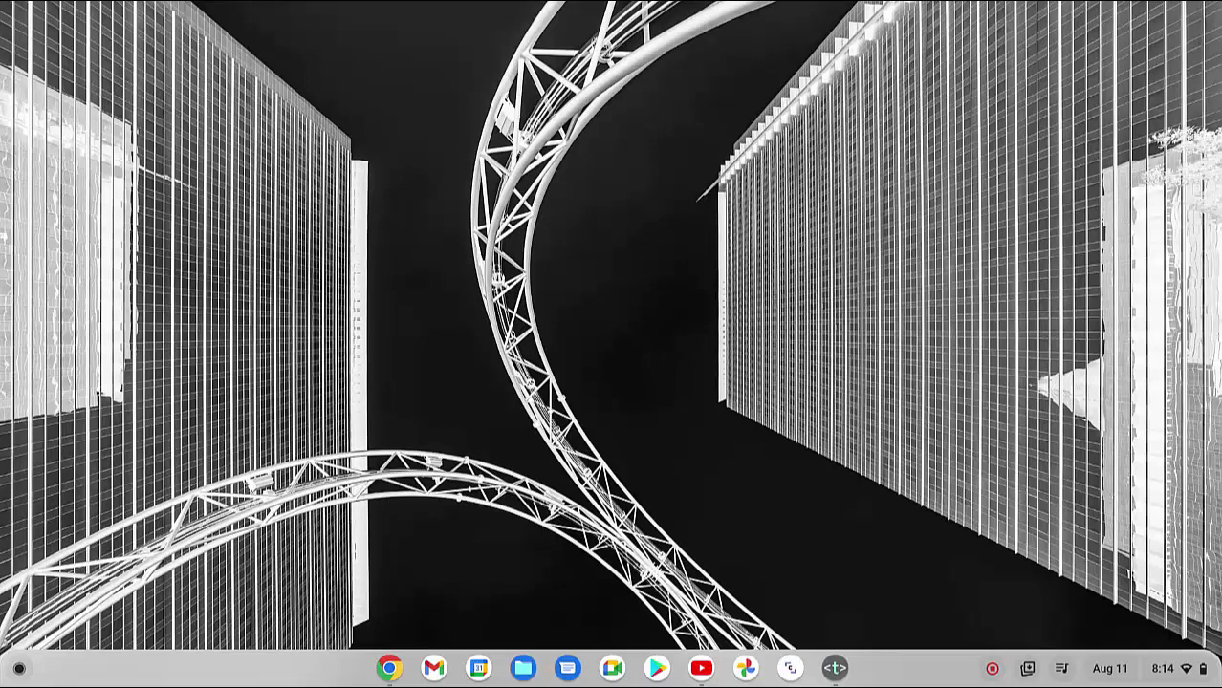
mouse_move(678, 493)
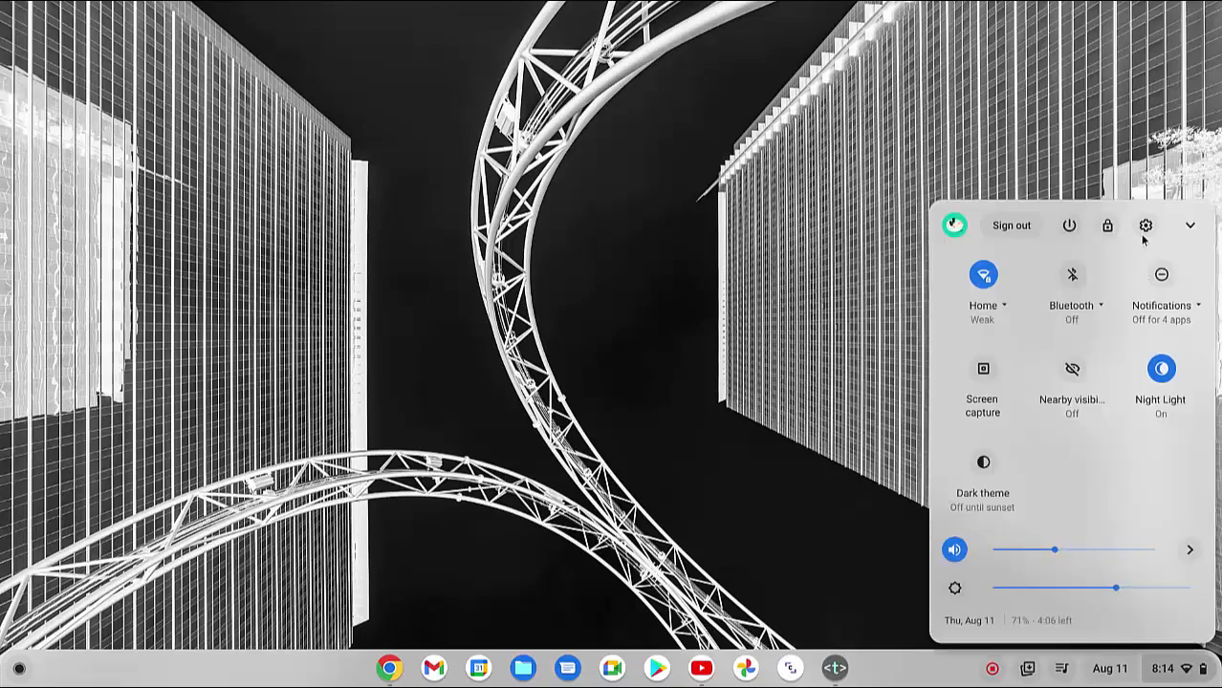
Remap the Ctrl key to act as Alt in the Device > Keyboard settings.
click(1143, 226)
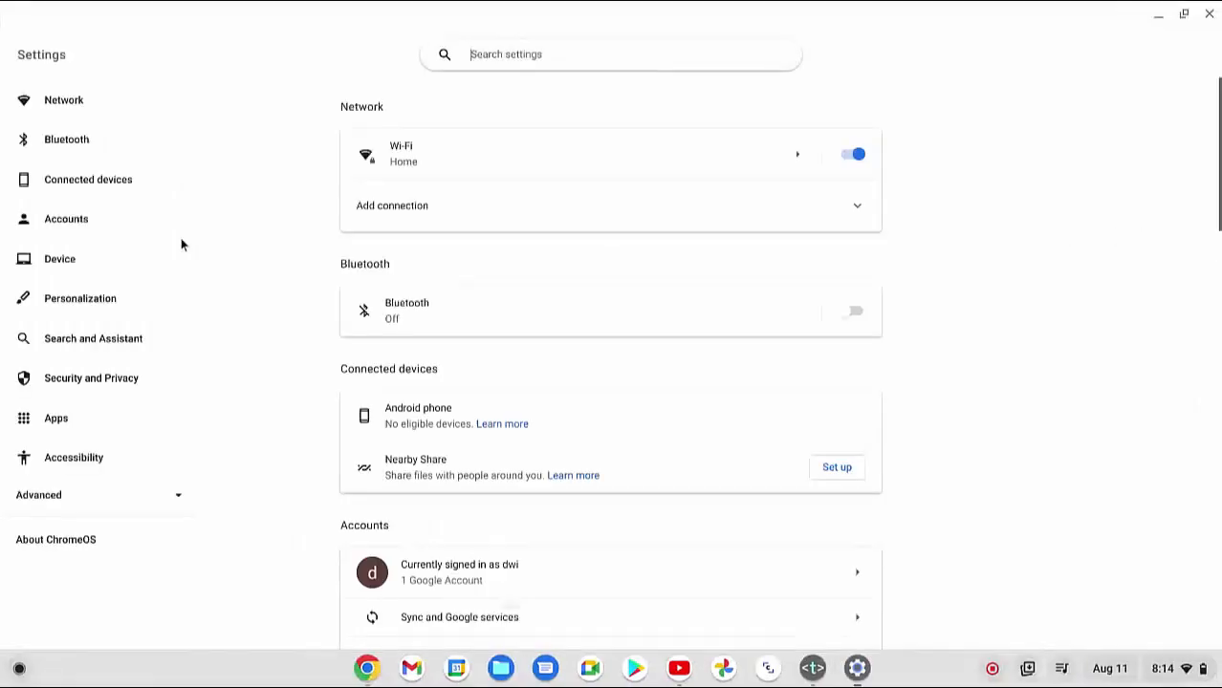
click(59, 258)
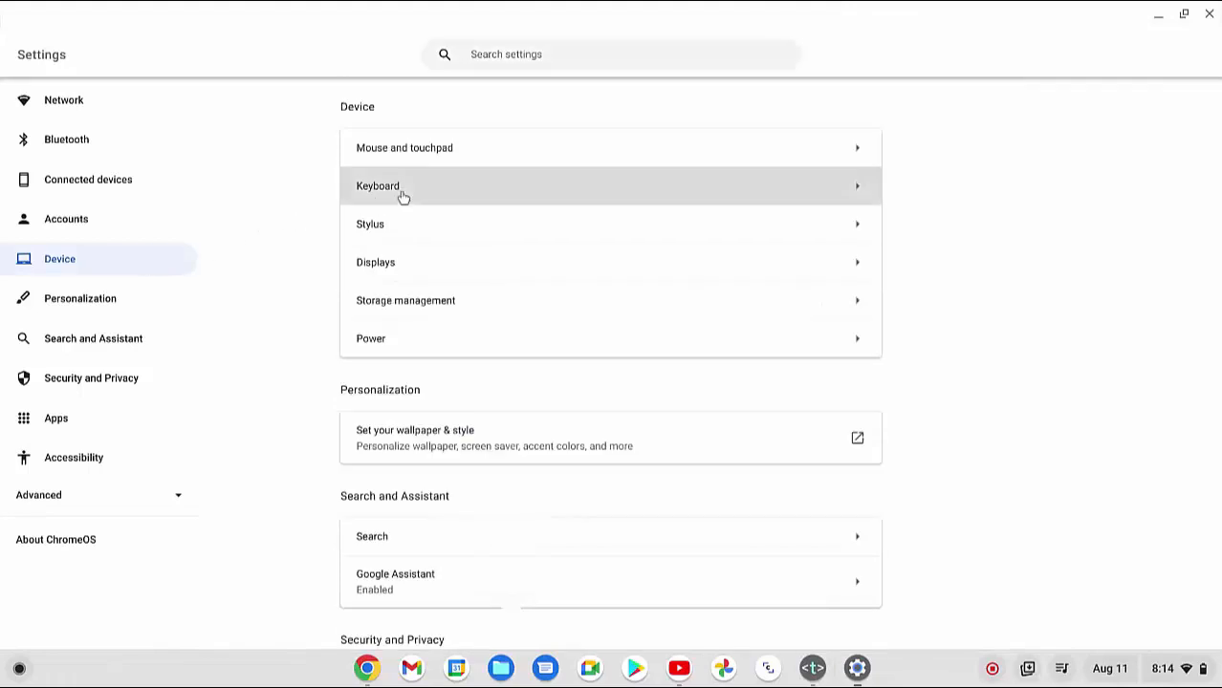
click(405, 186)
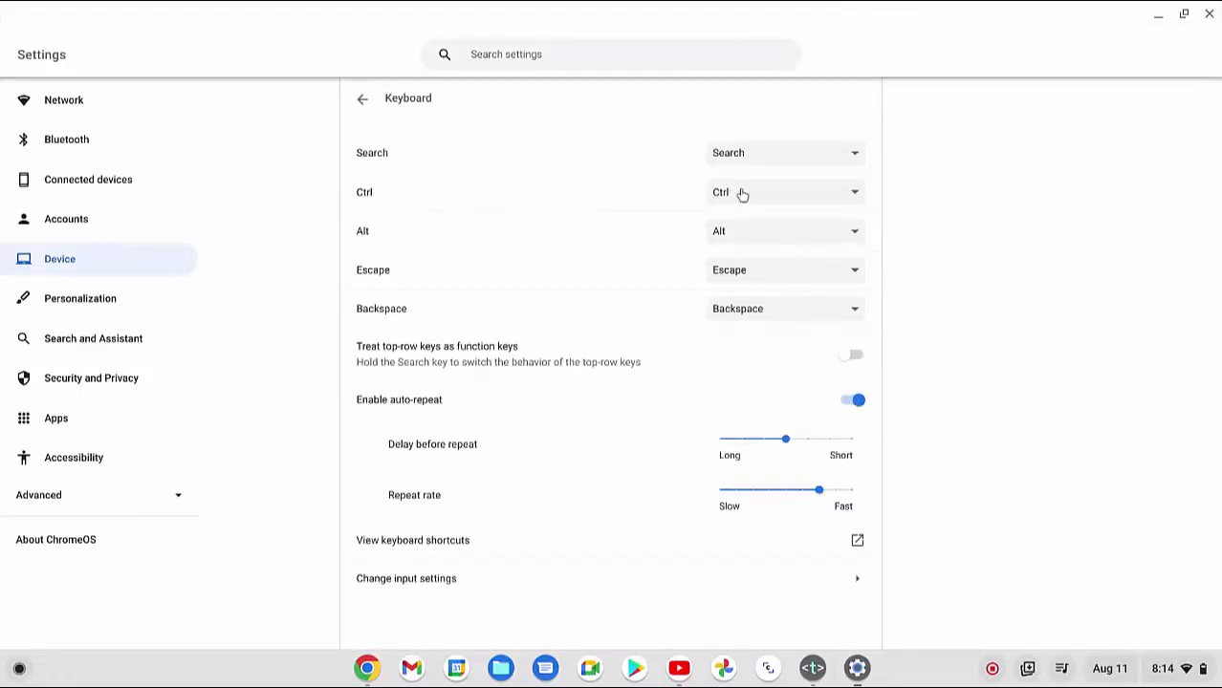
click(782, 191)
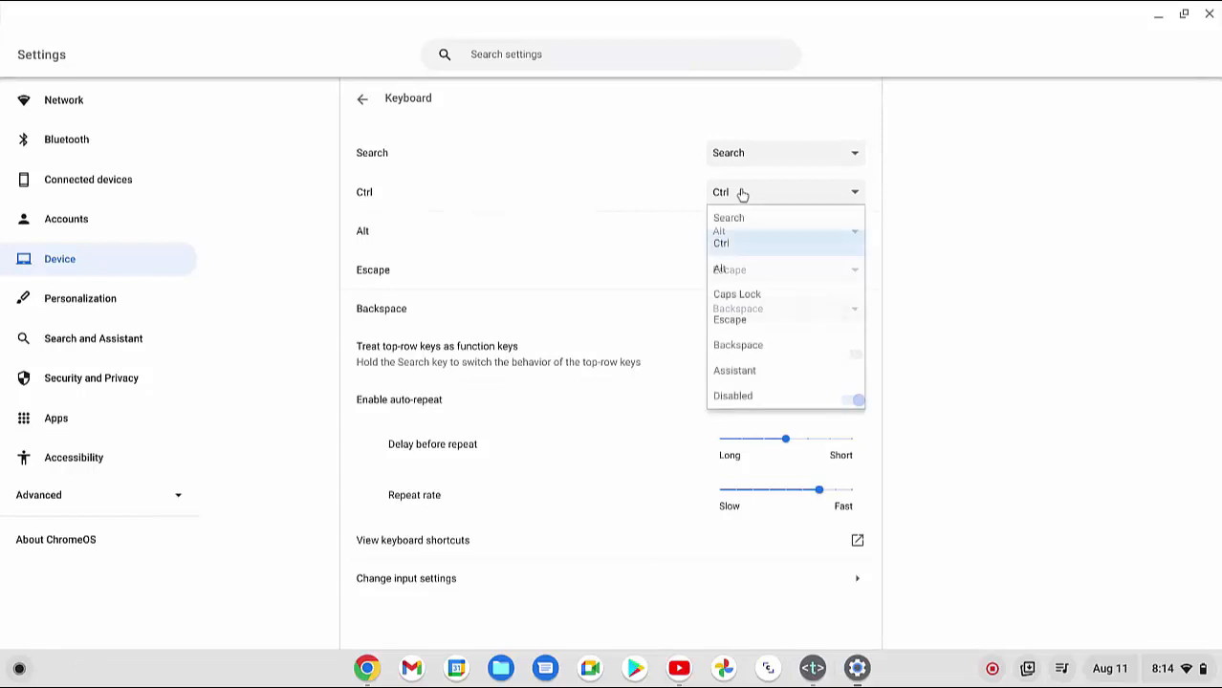
mouse_move(753, 268)
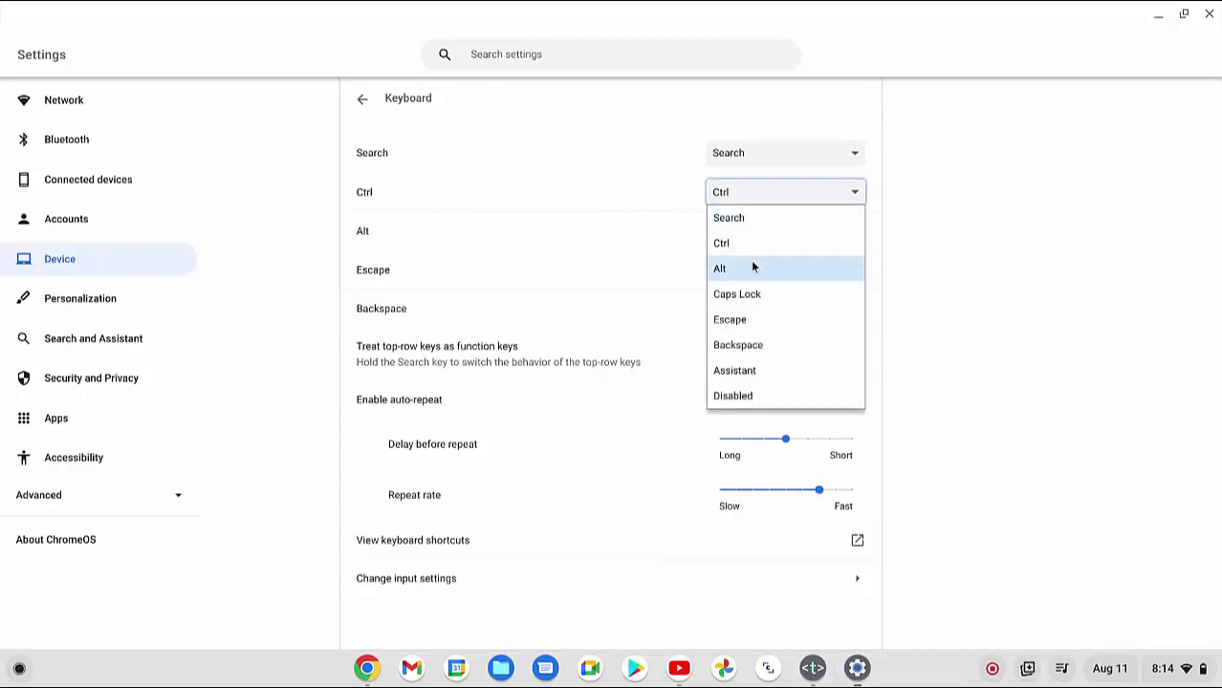
click(719, 268)
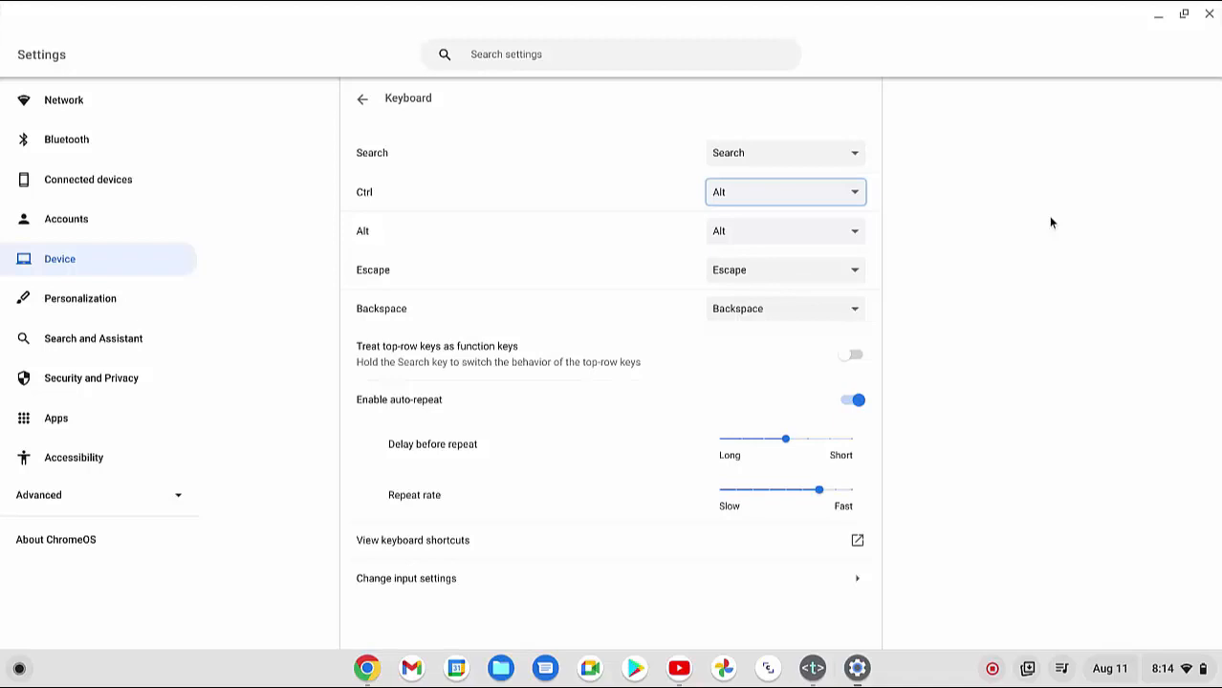
mouse_move(1010, 187)
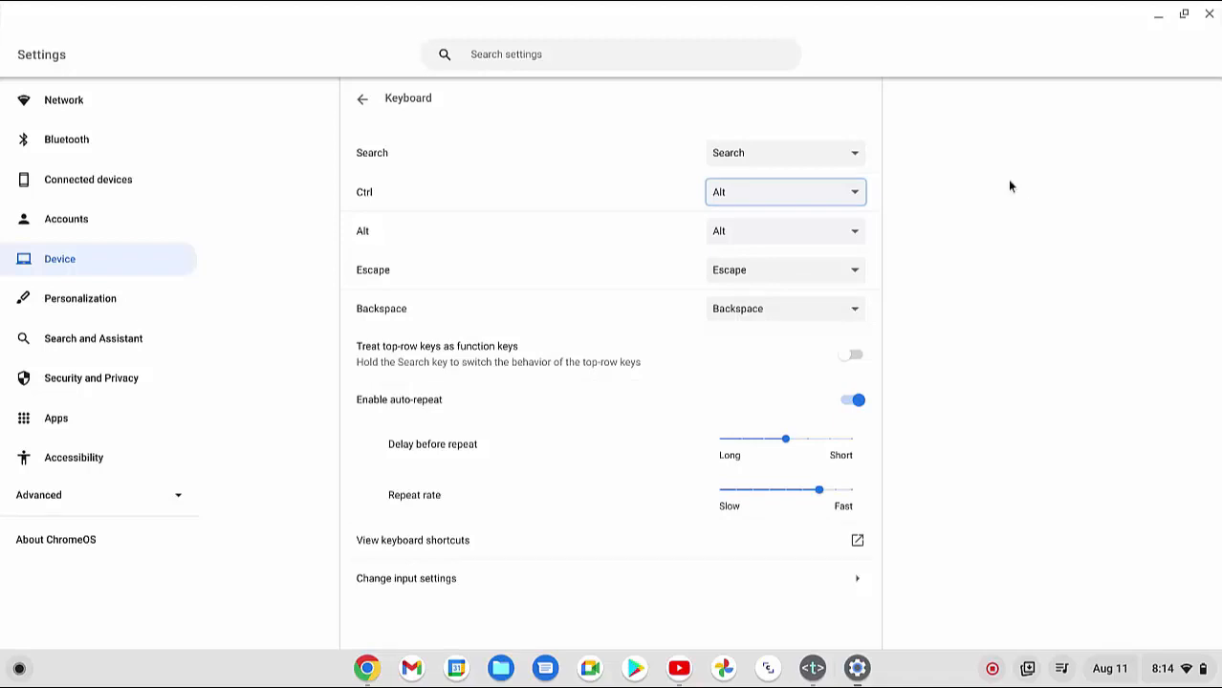
mouse_move(1099, 448)
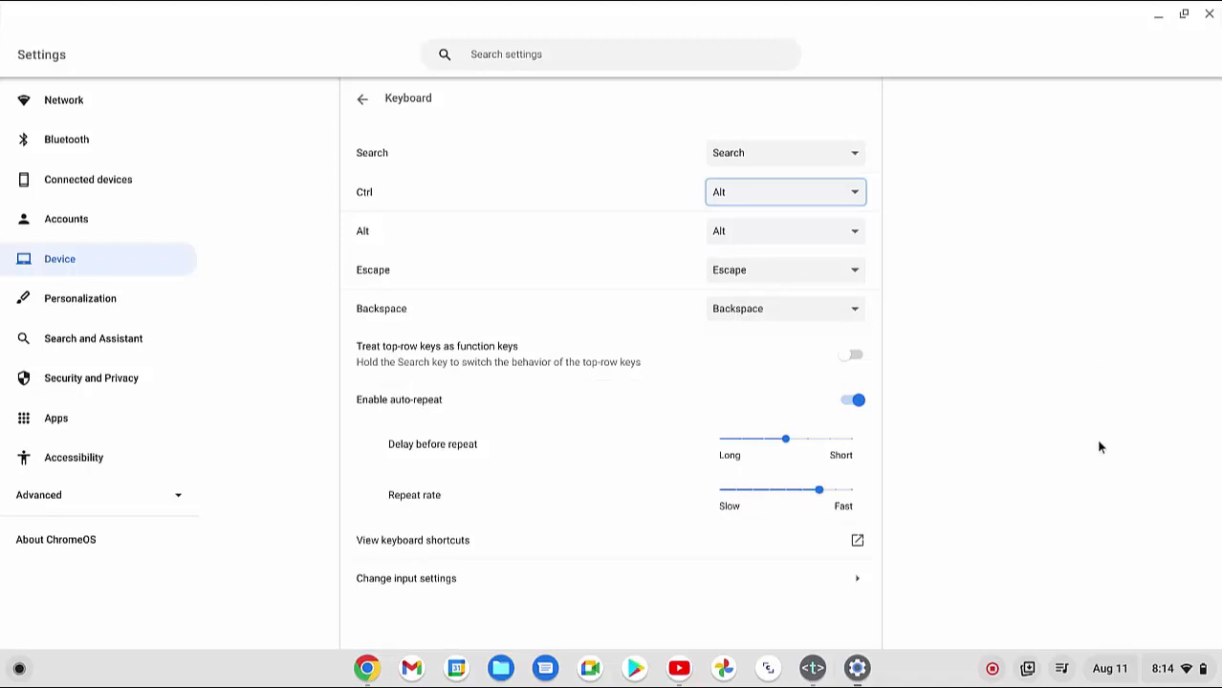